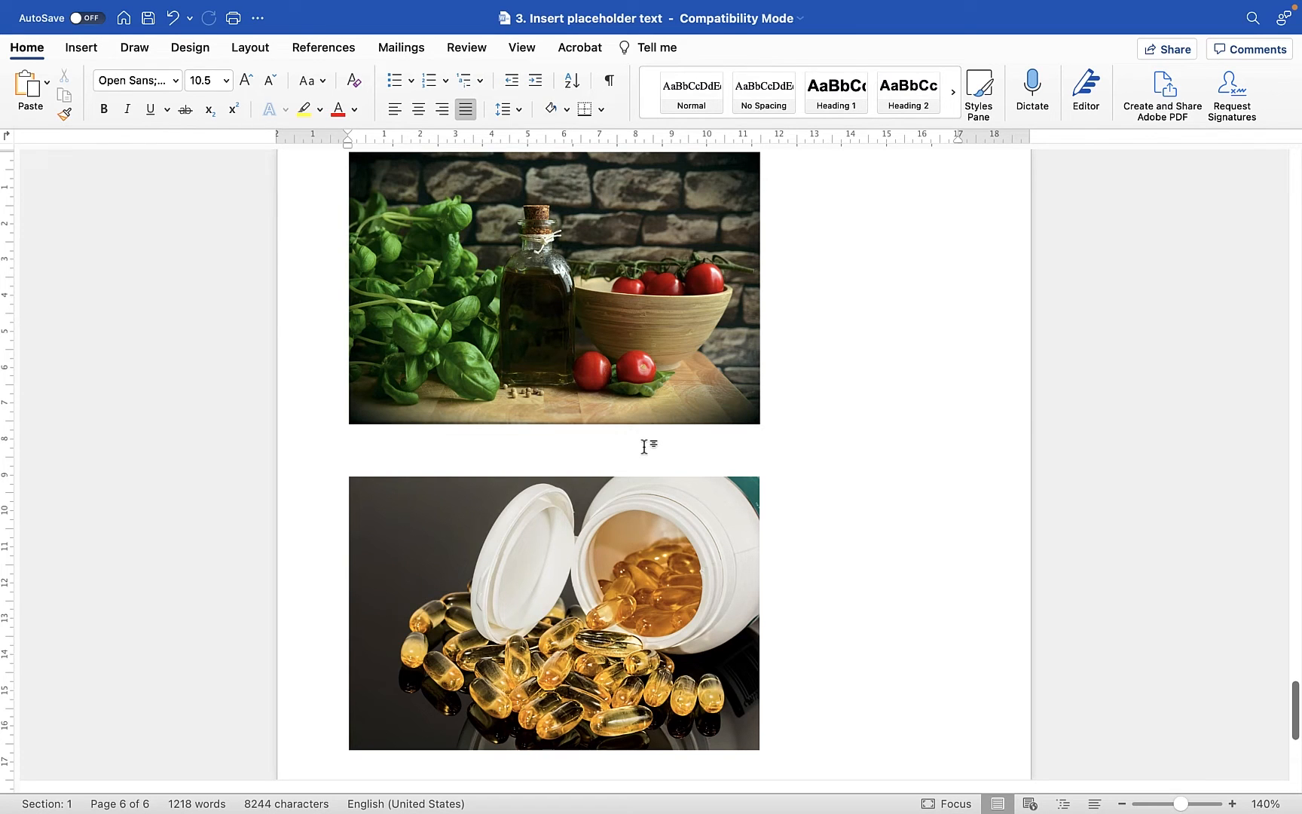
Step: Enter =rand(4,2) on the empty line between the photos to generate four sample paragraphs
click(350, 450)
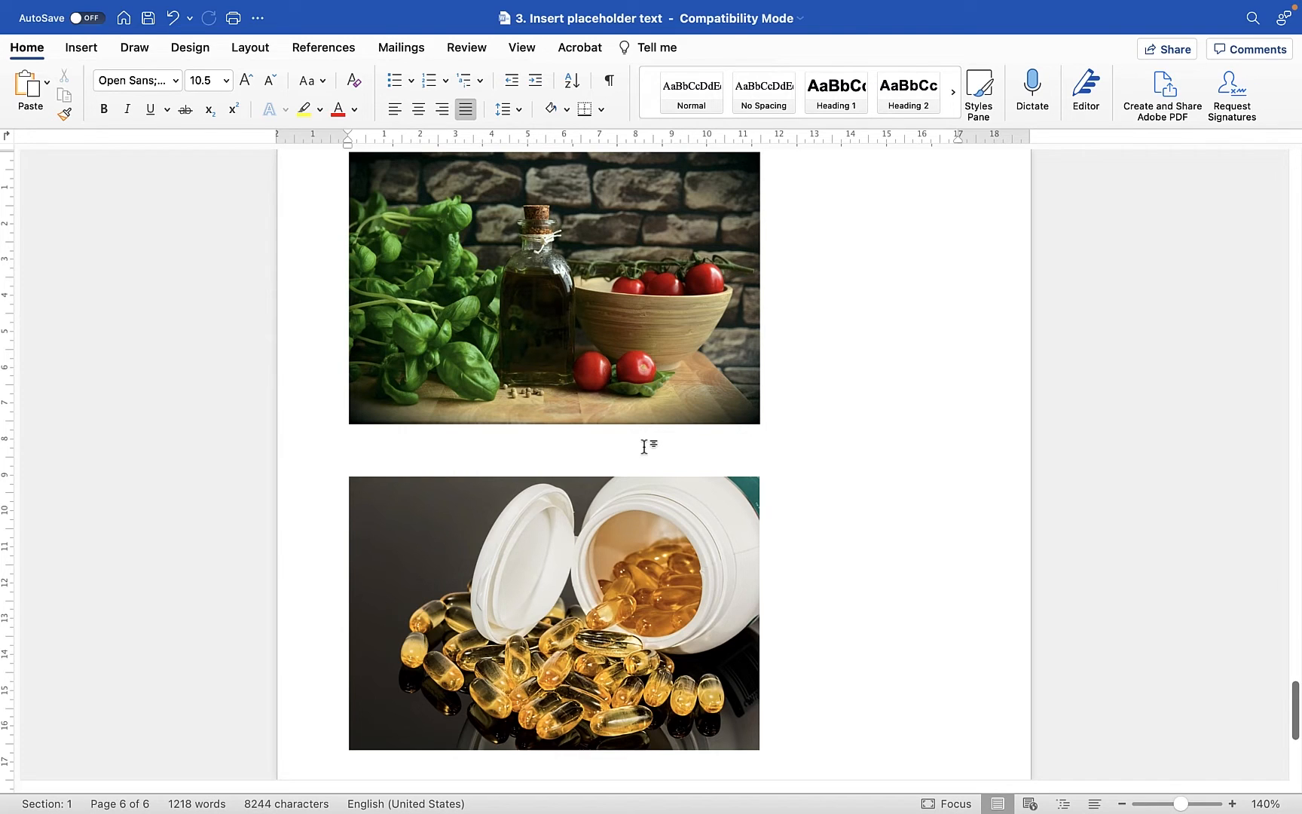
click(351, 451)
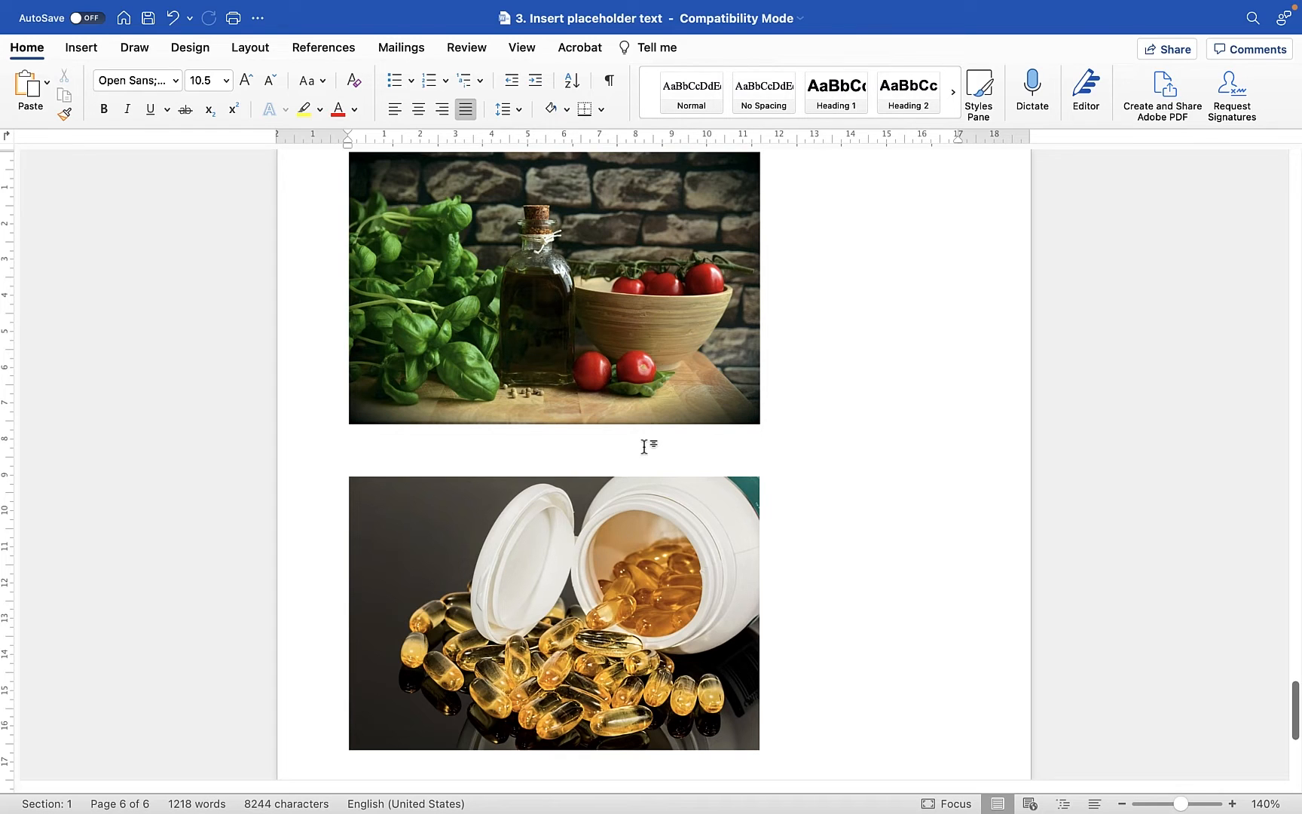
click(349, 450)
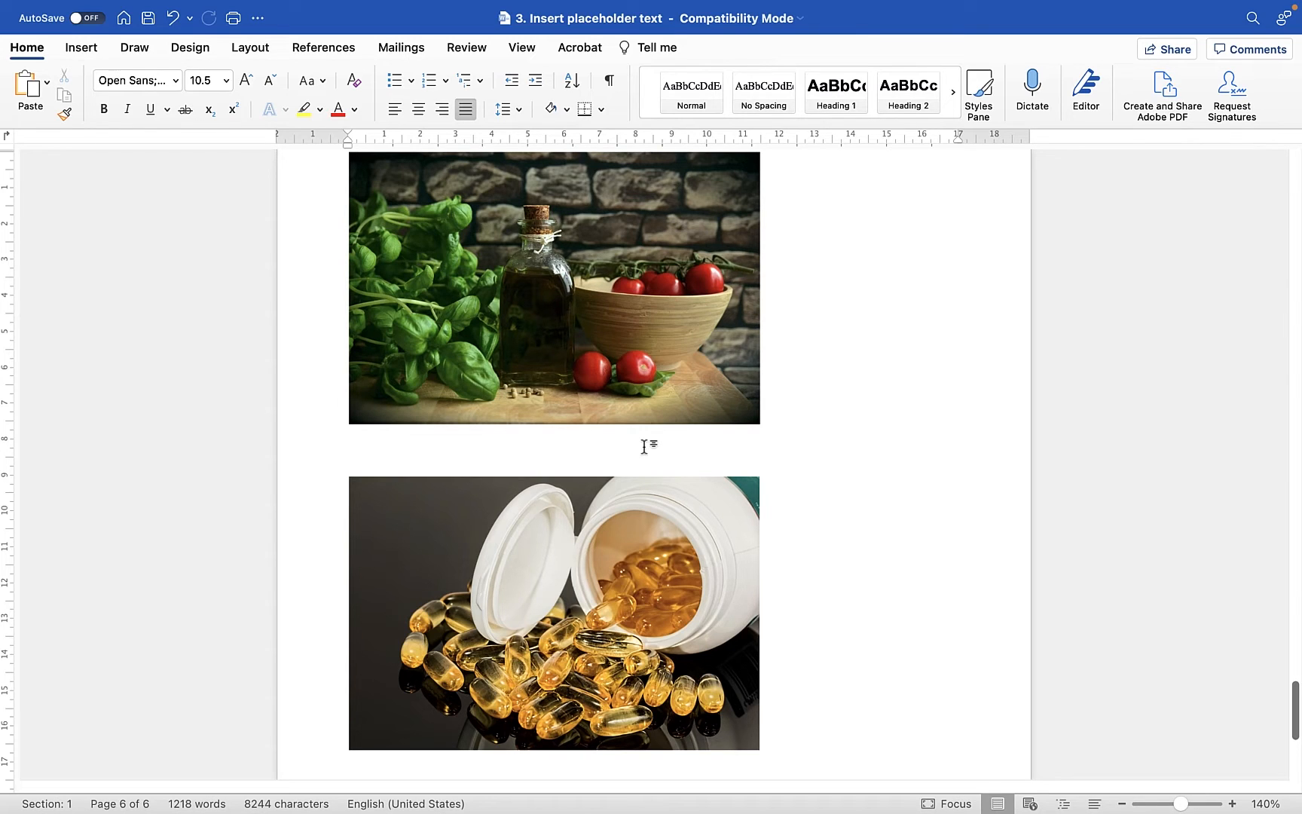
click(350, 450)
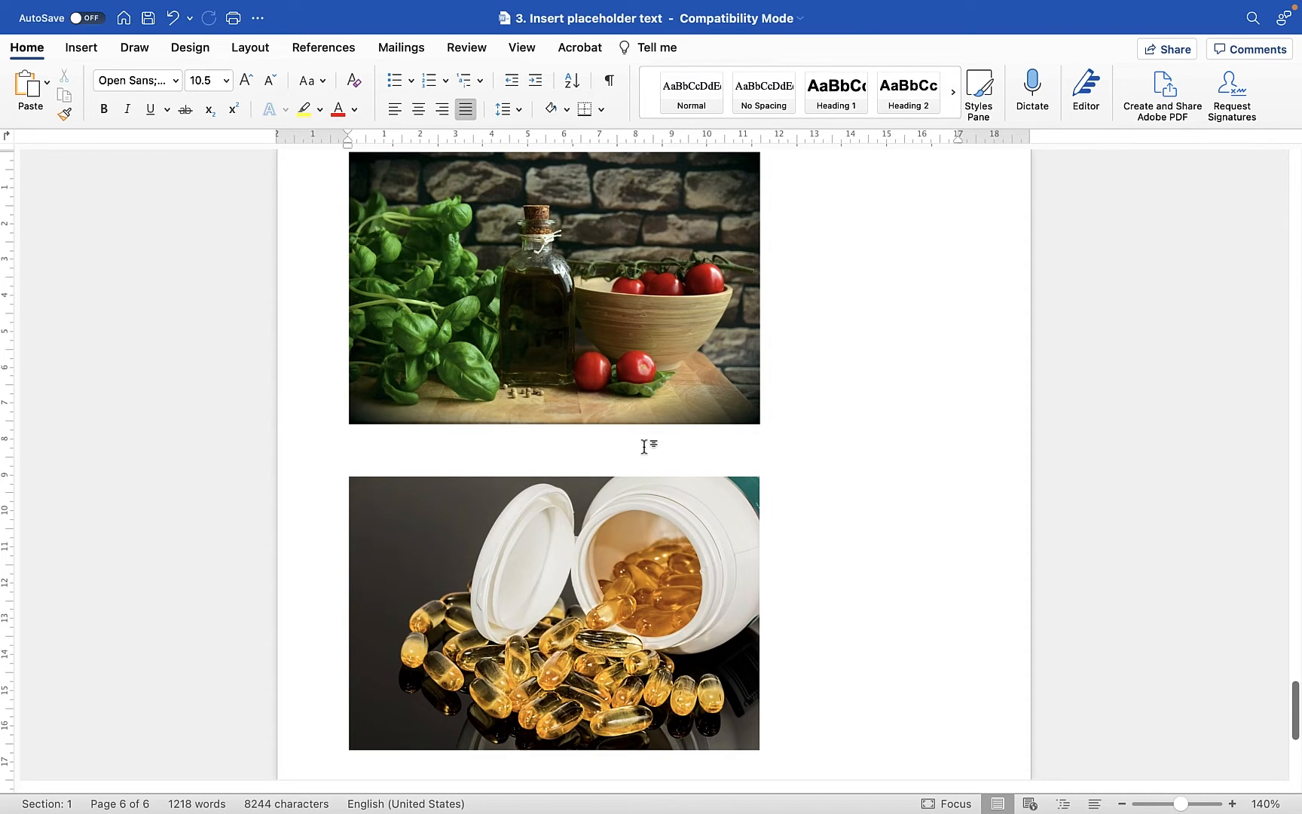
click(349, 451)
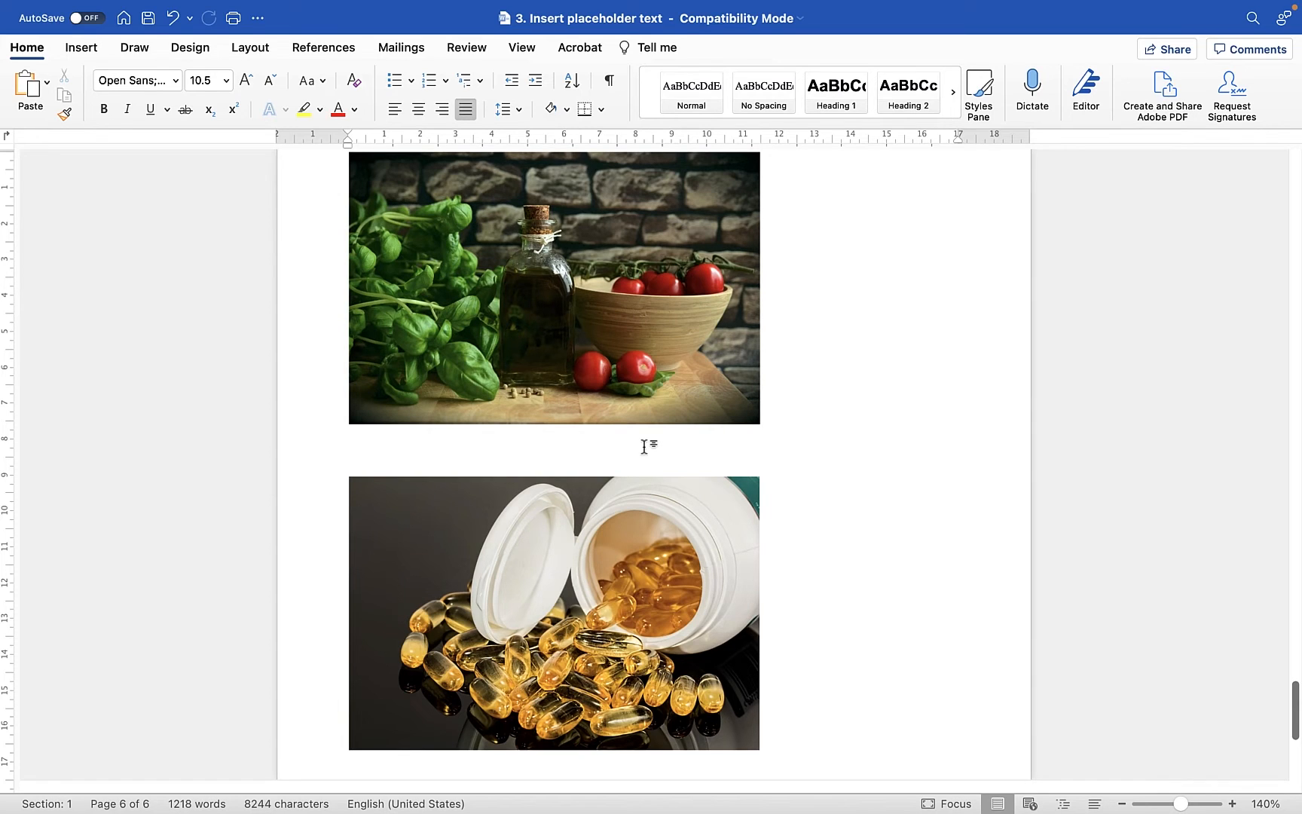
click(349, 451)
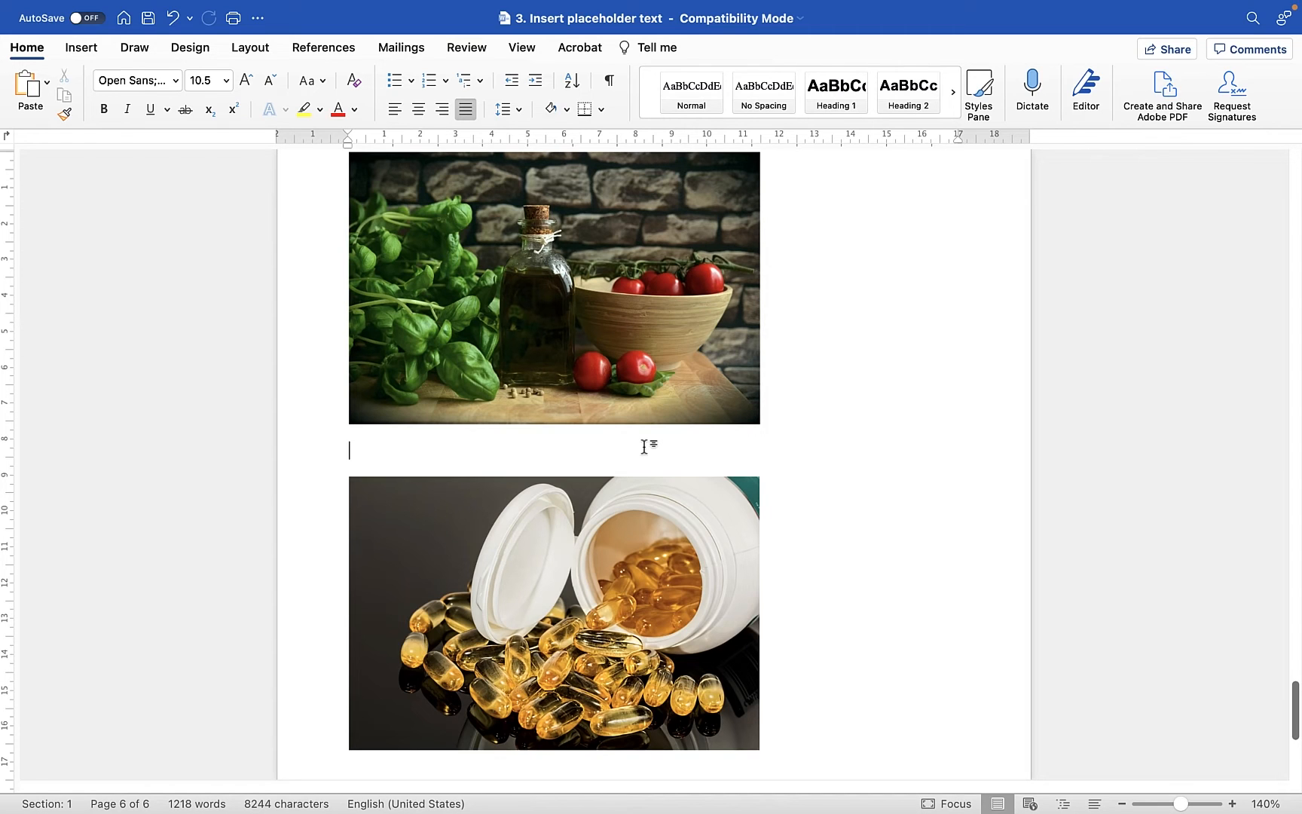
text(=)
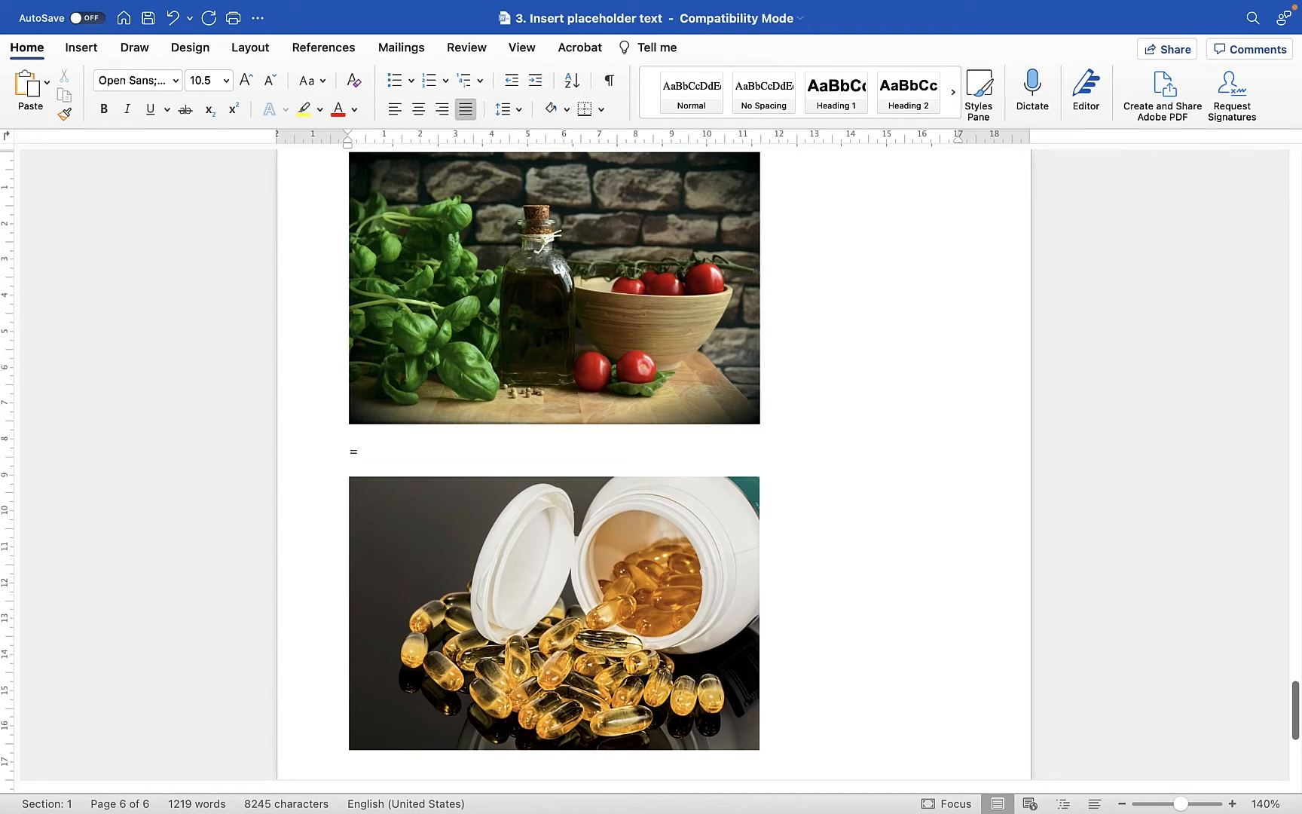
text(r)
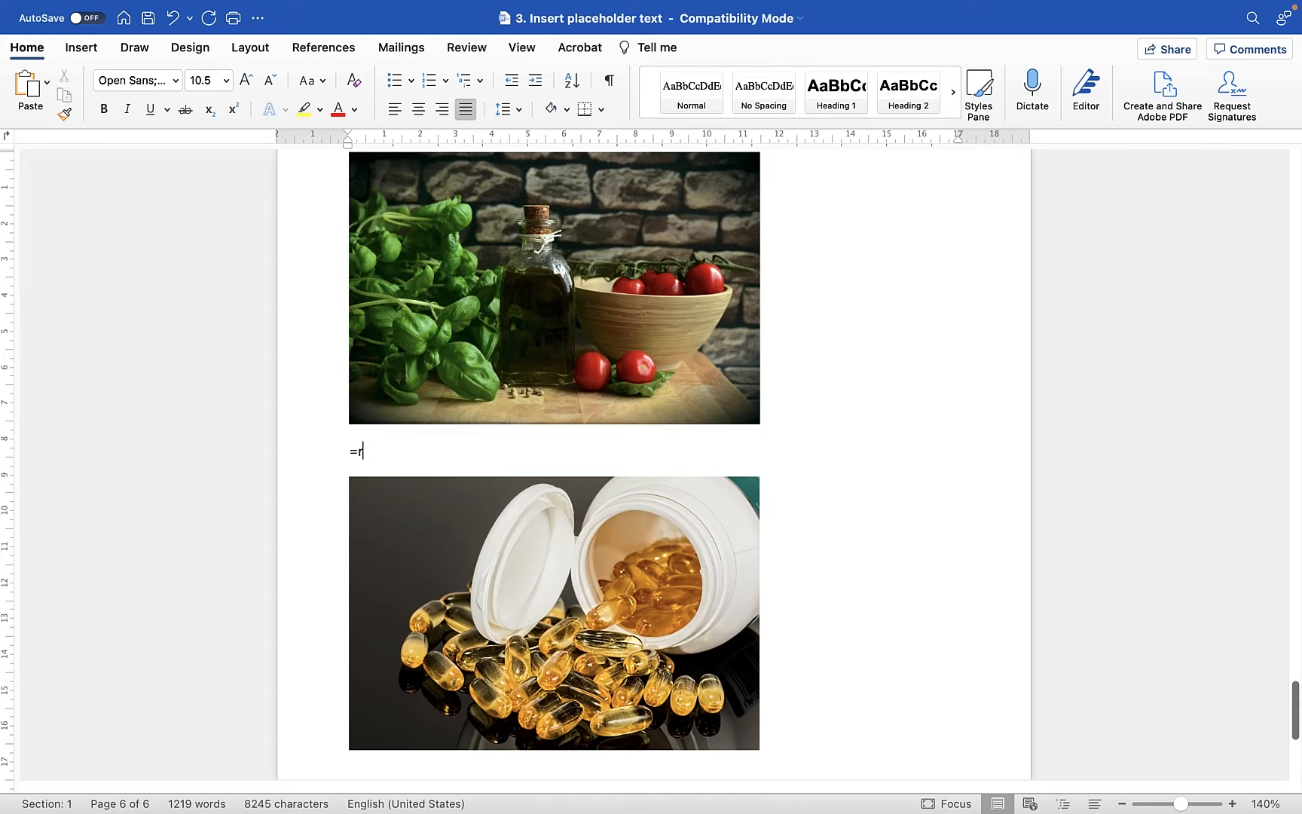
text(and)
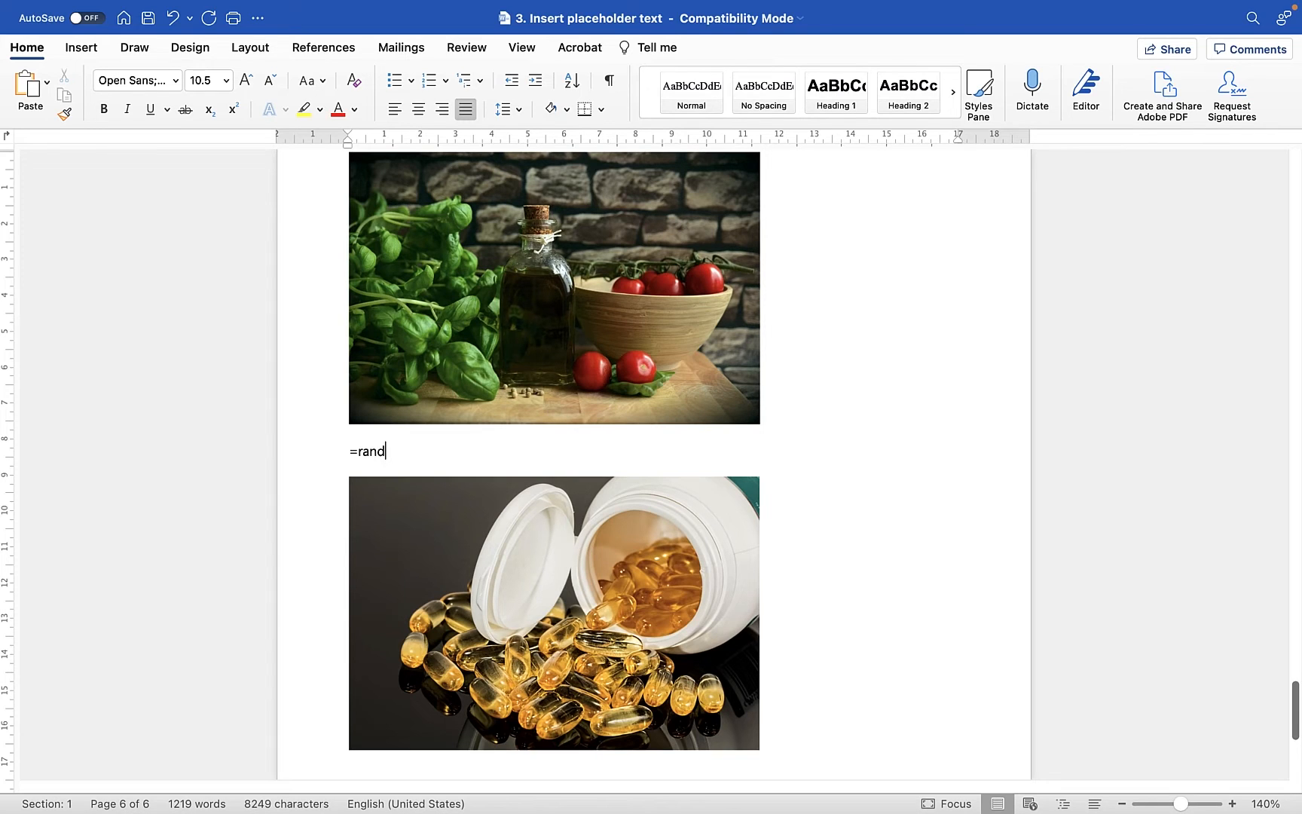
text(()
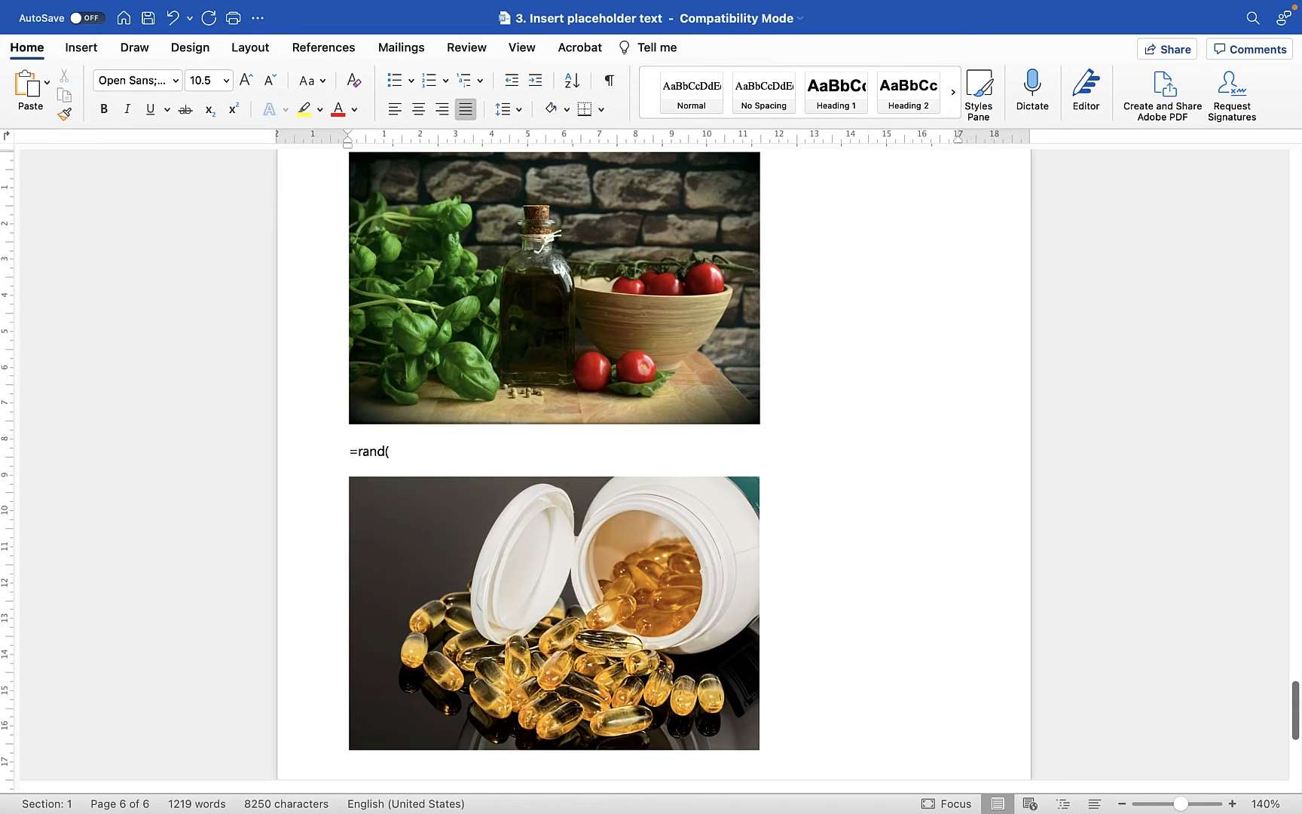
text(4,)
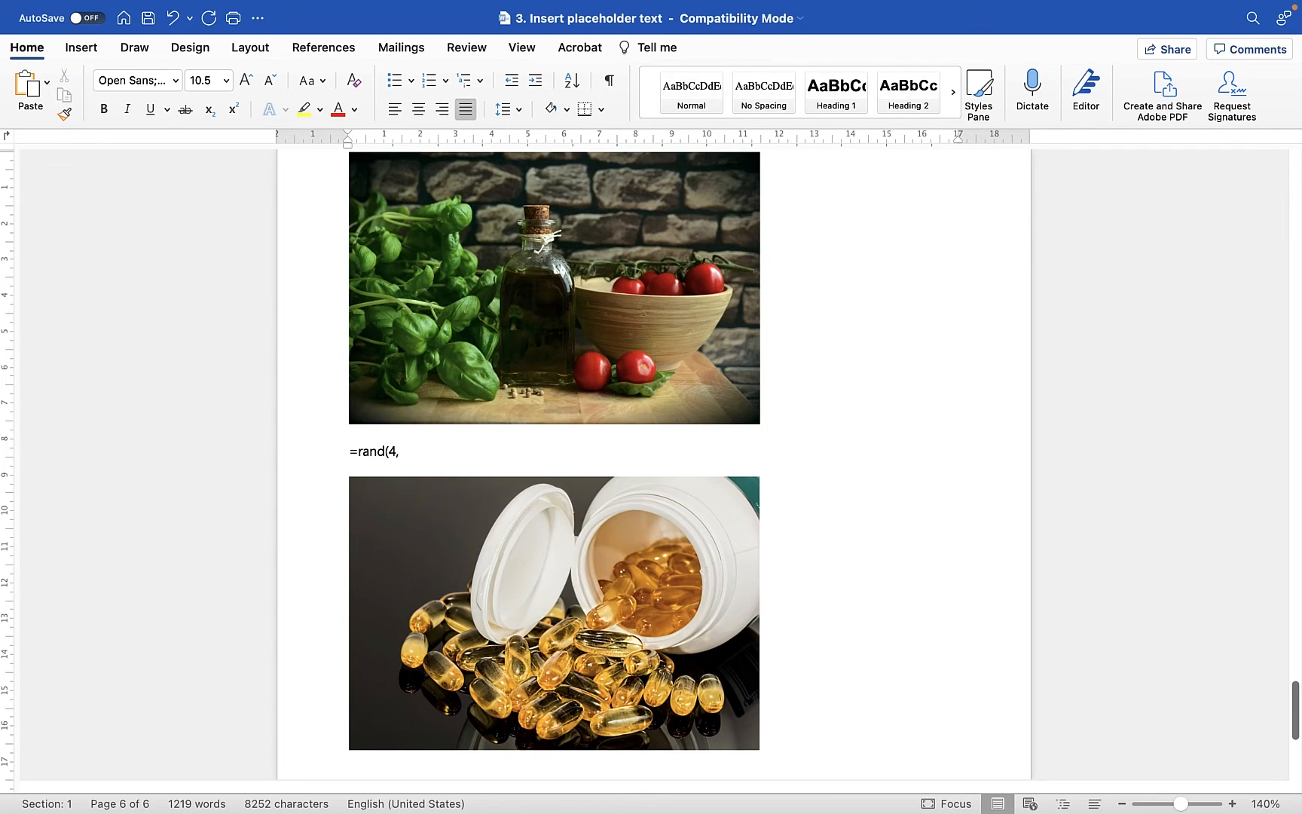
text(2))
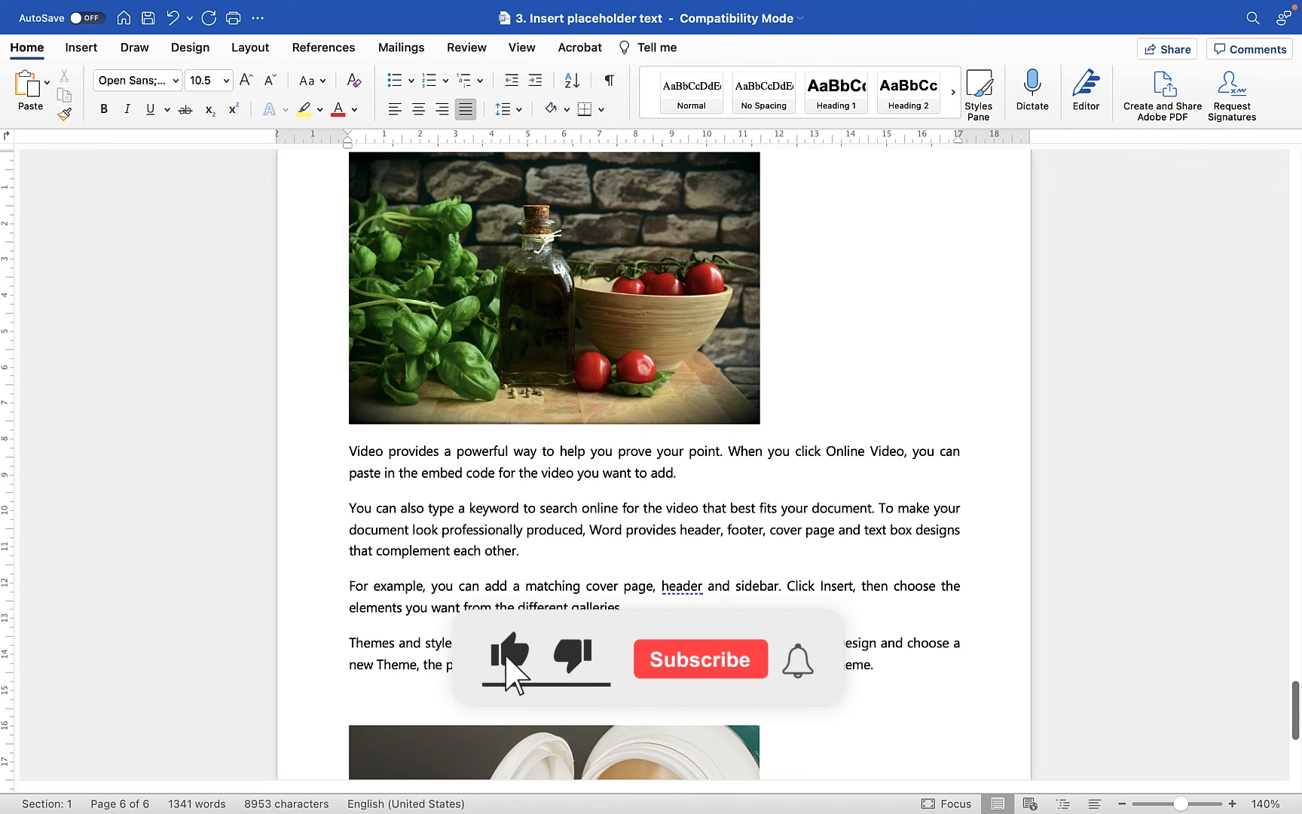
Step: Undo the =rand insertion so the line between the photos is empty again
click(700, 658)
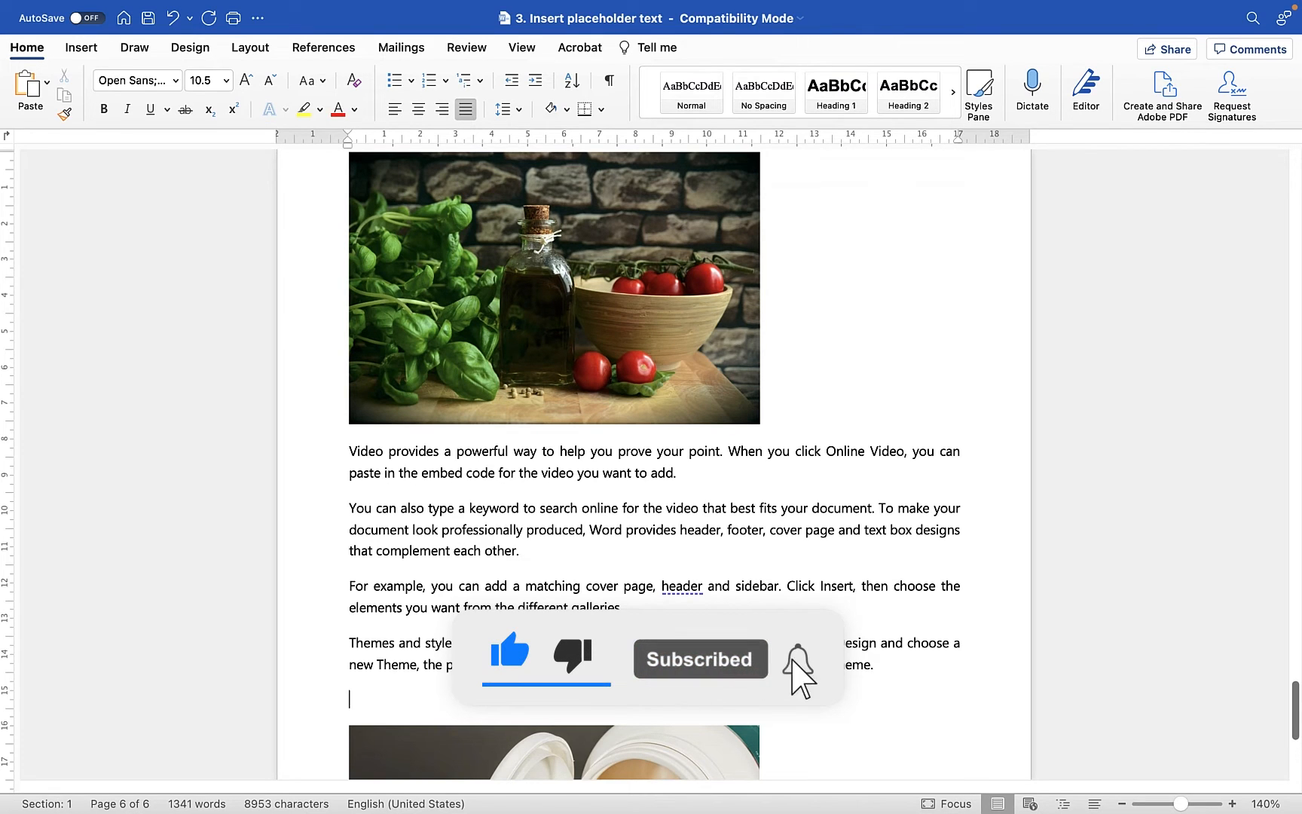
click(795, 658)
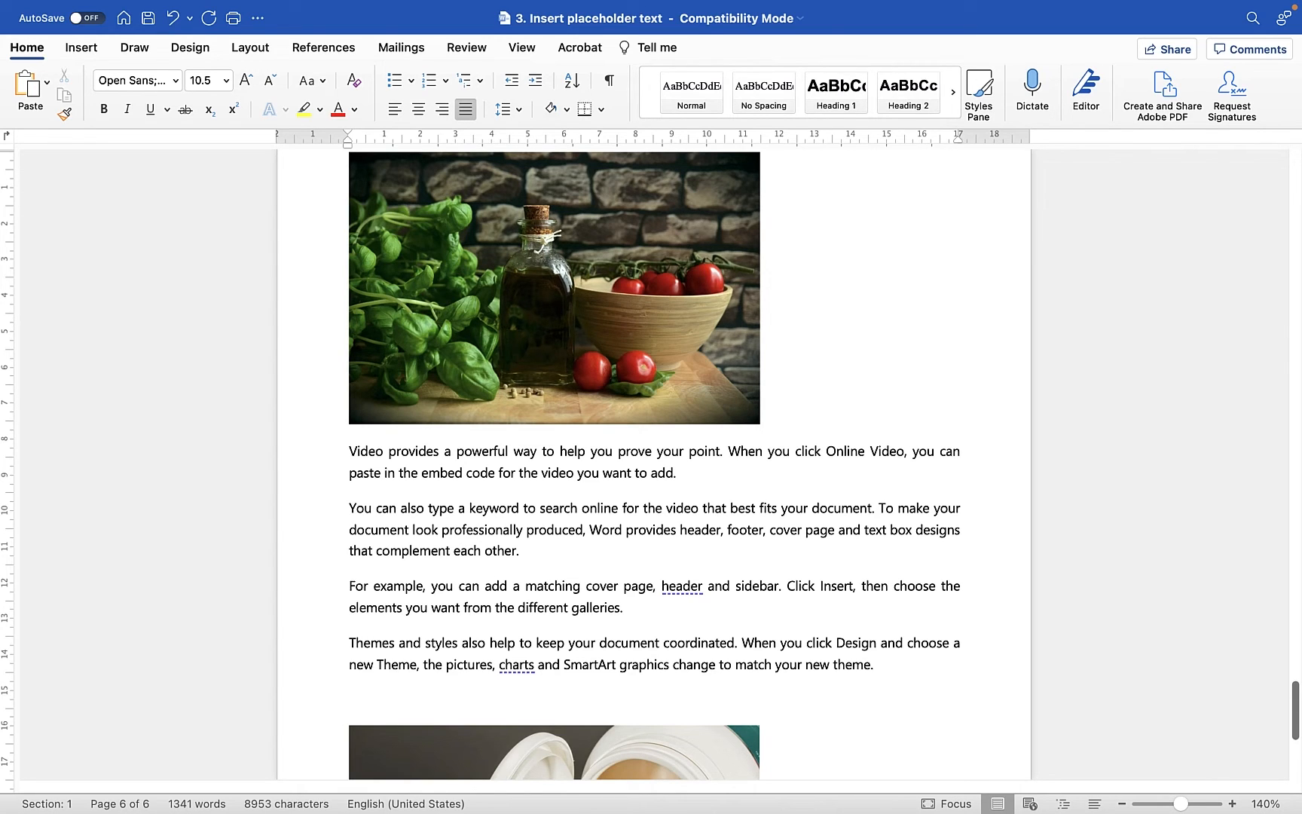
click(351, 699)
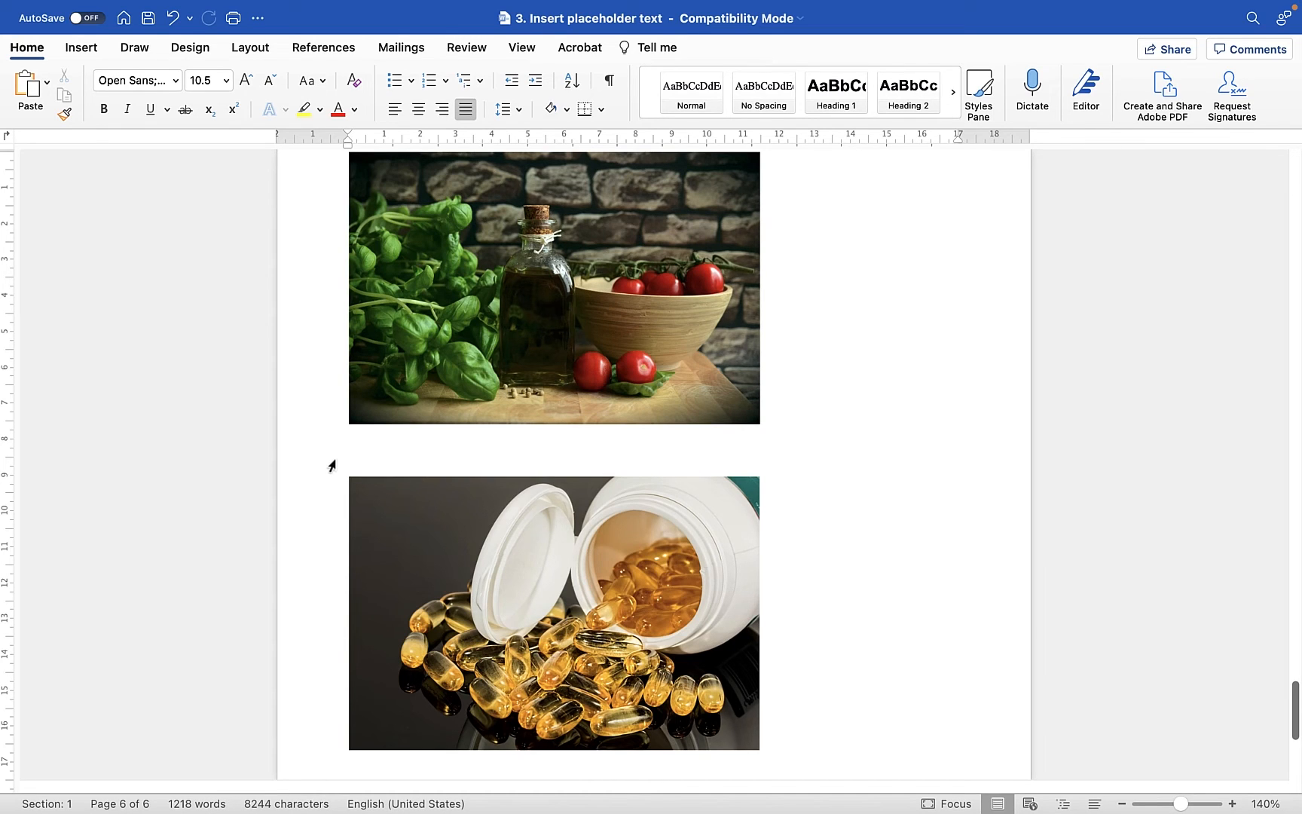
Step: Enter =lorem(5,2) on the empty line to generate five Lorem ipsum paragraphs
click(351, 450)
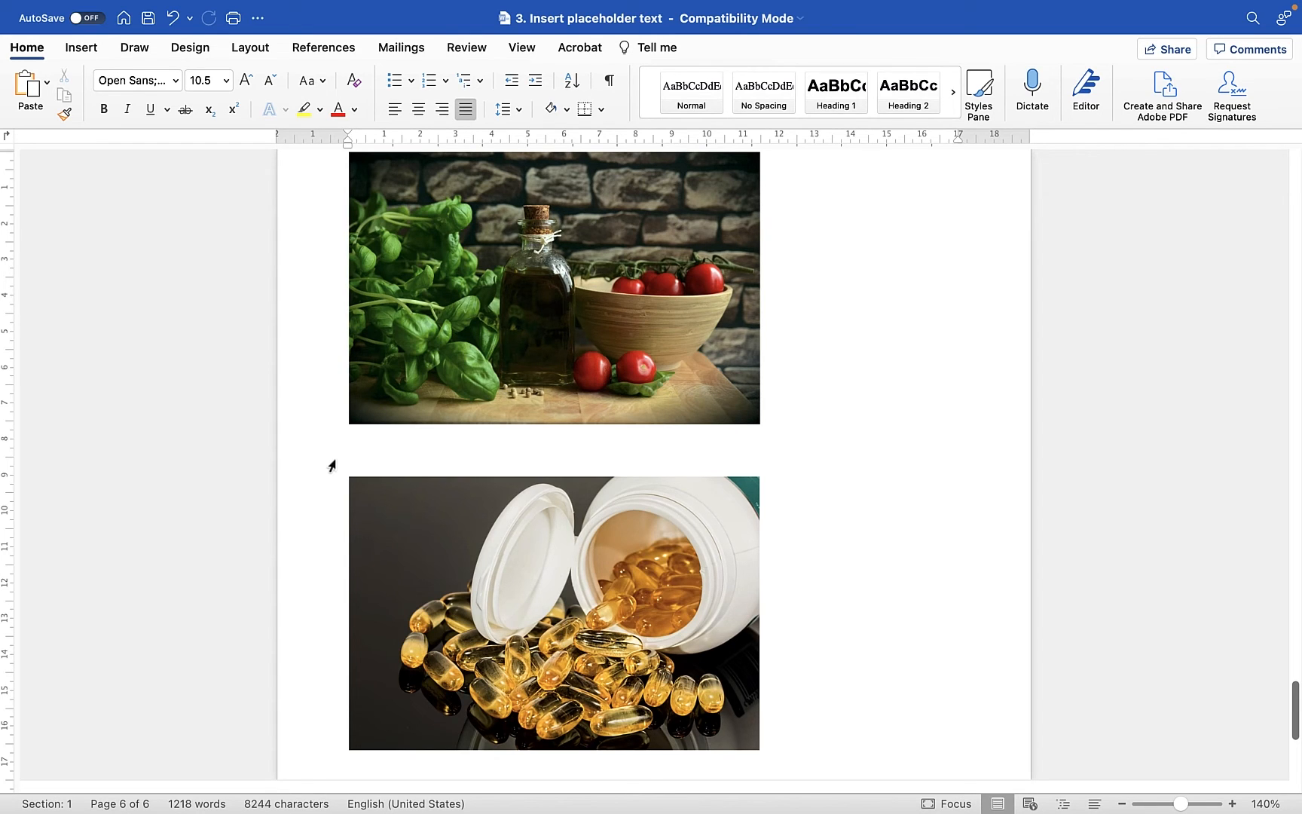
text(=)
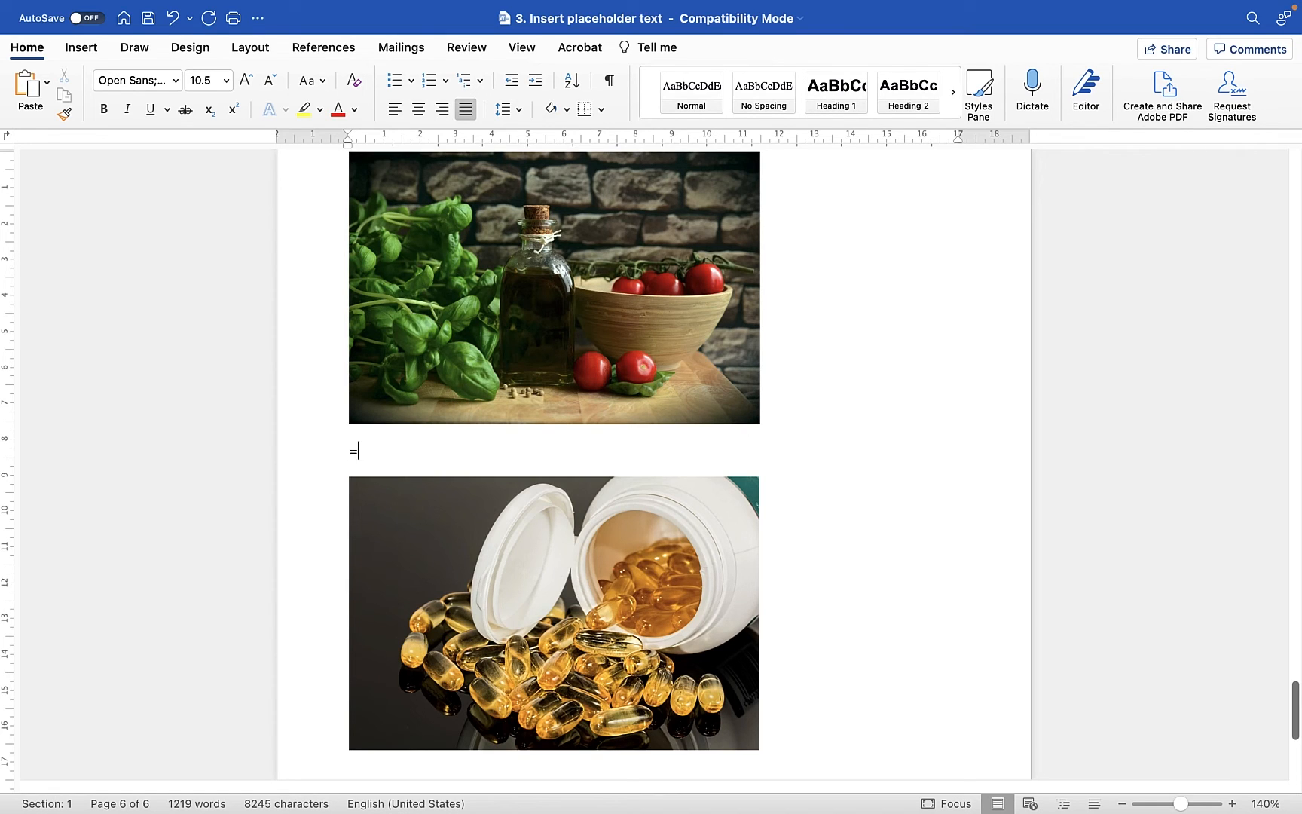
text(lorem)
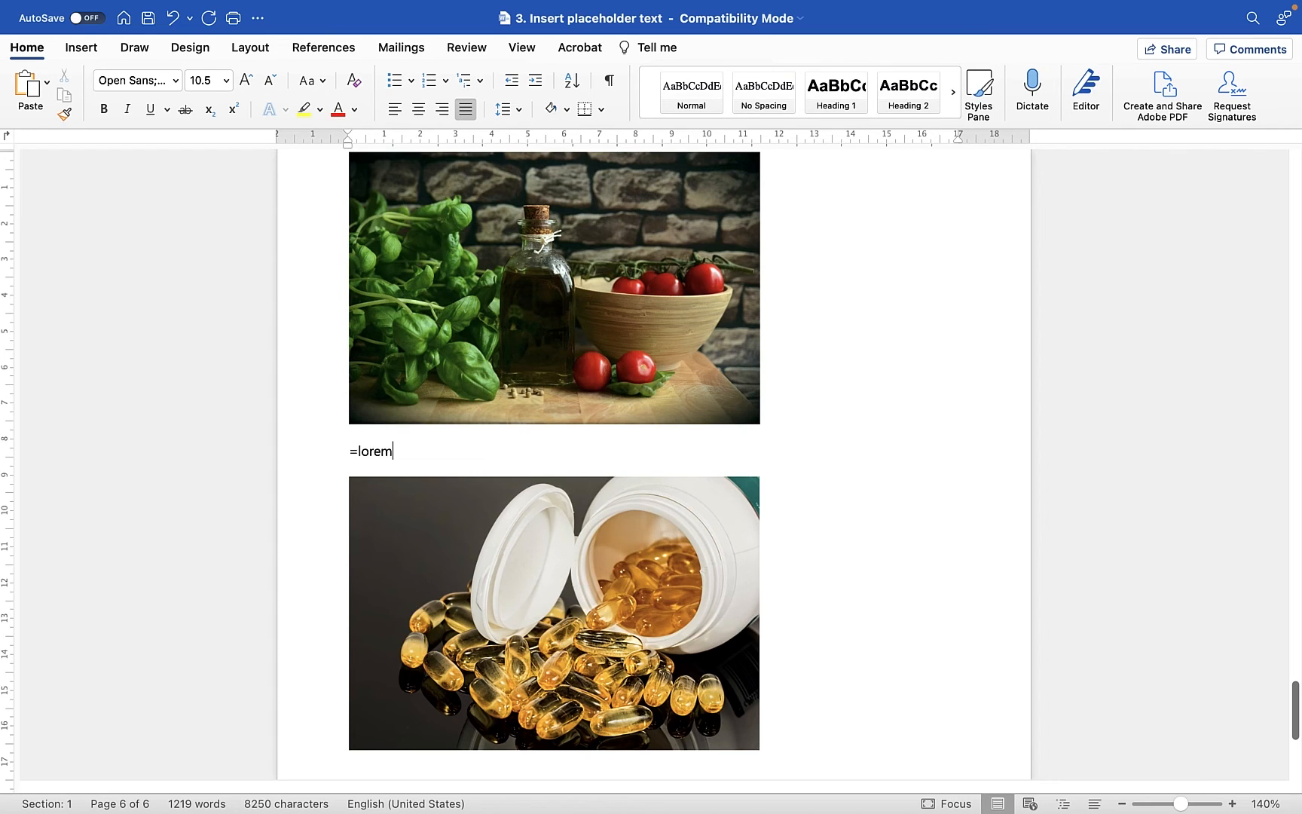
text(()
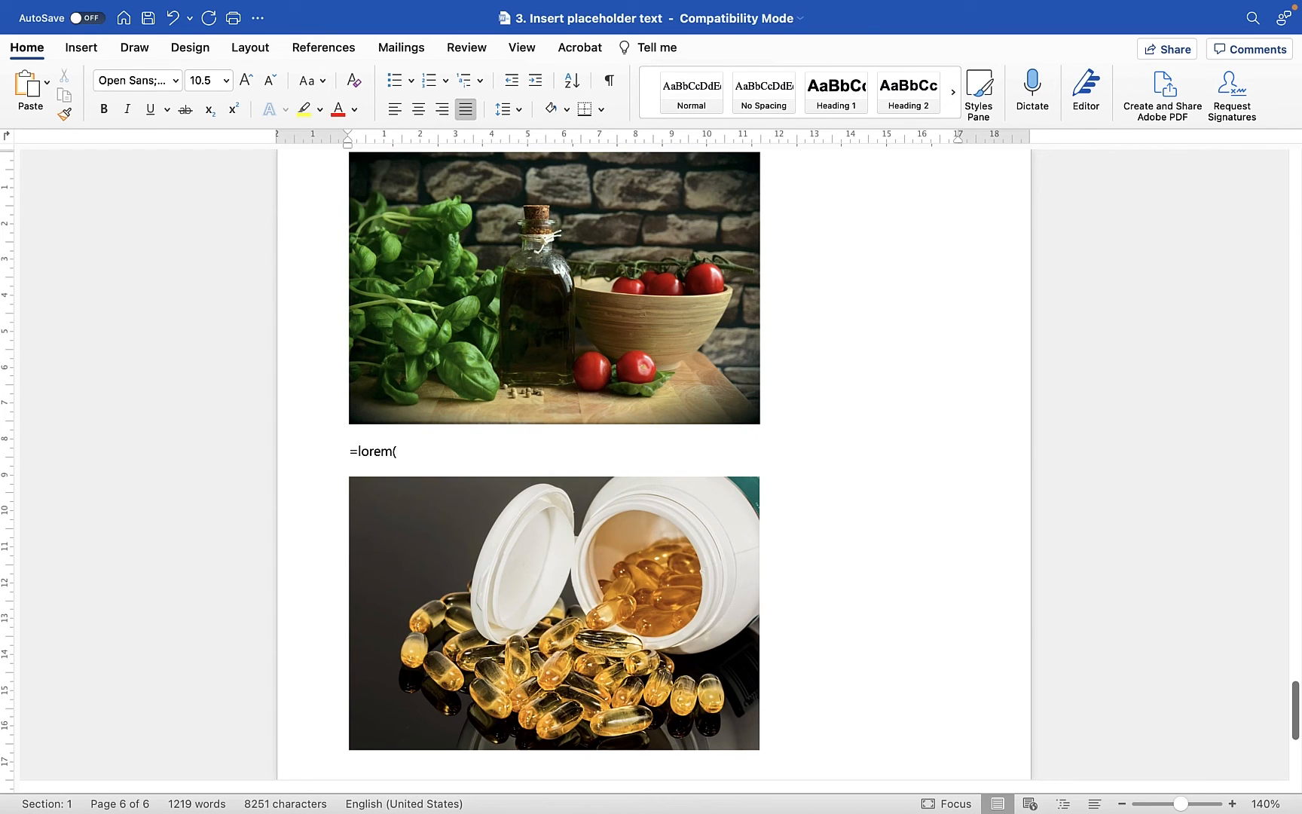
text(5)
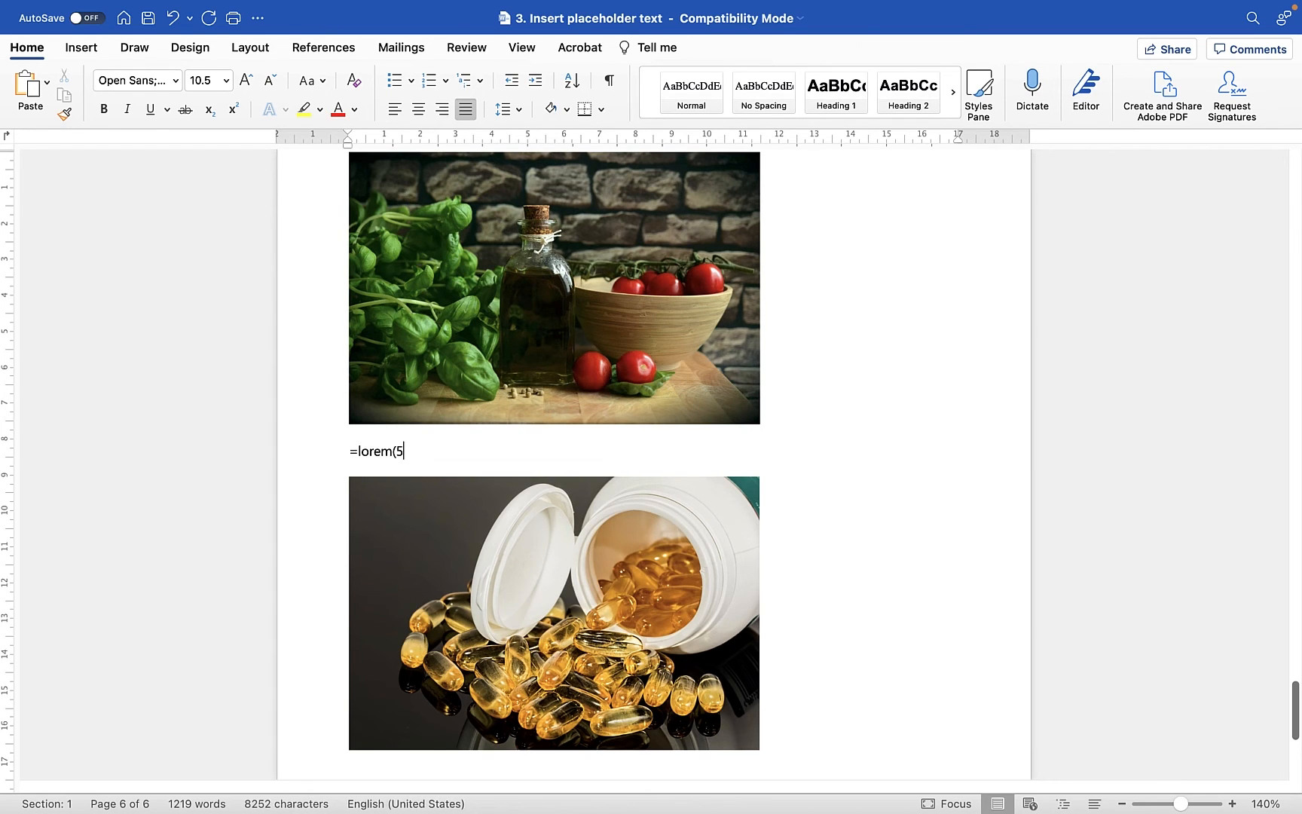
text(,2))
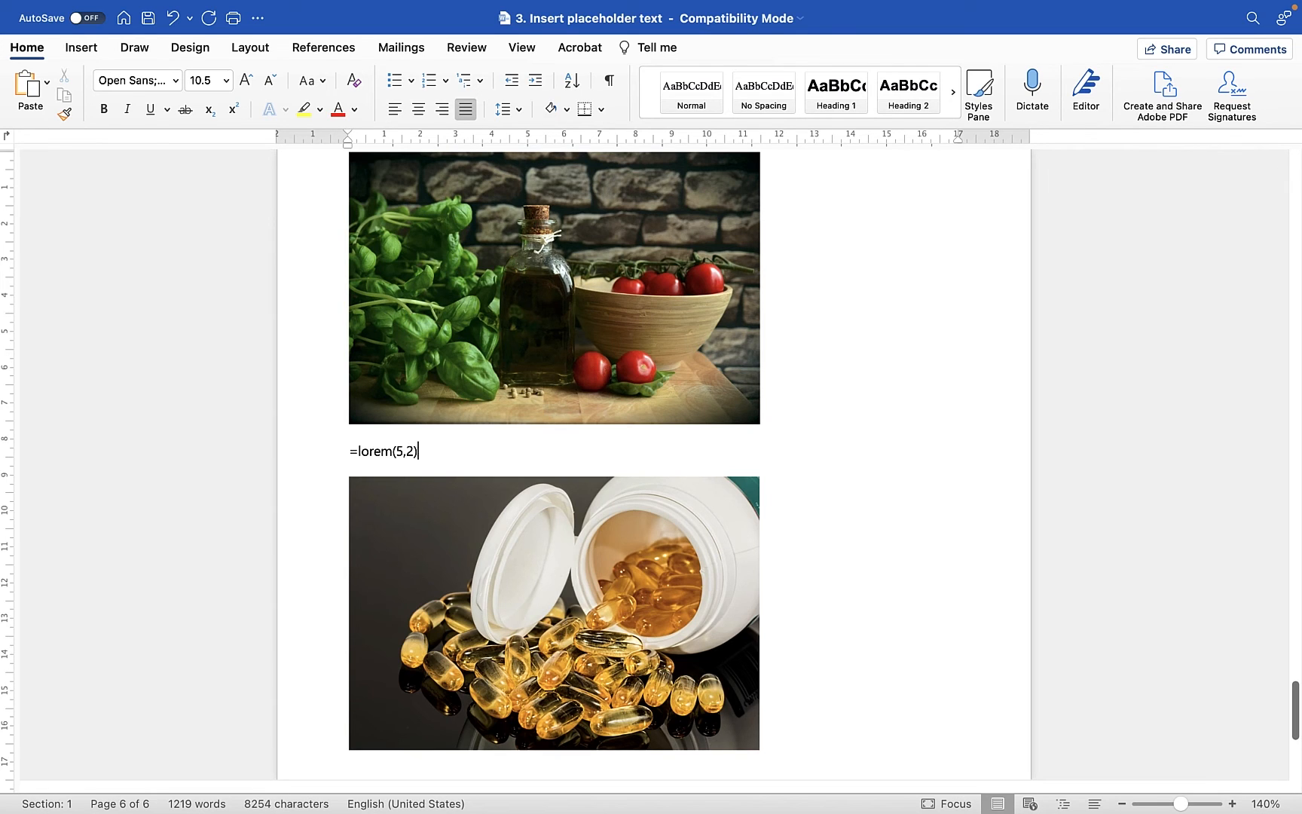
key(enter)
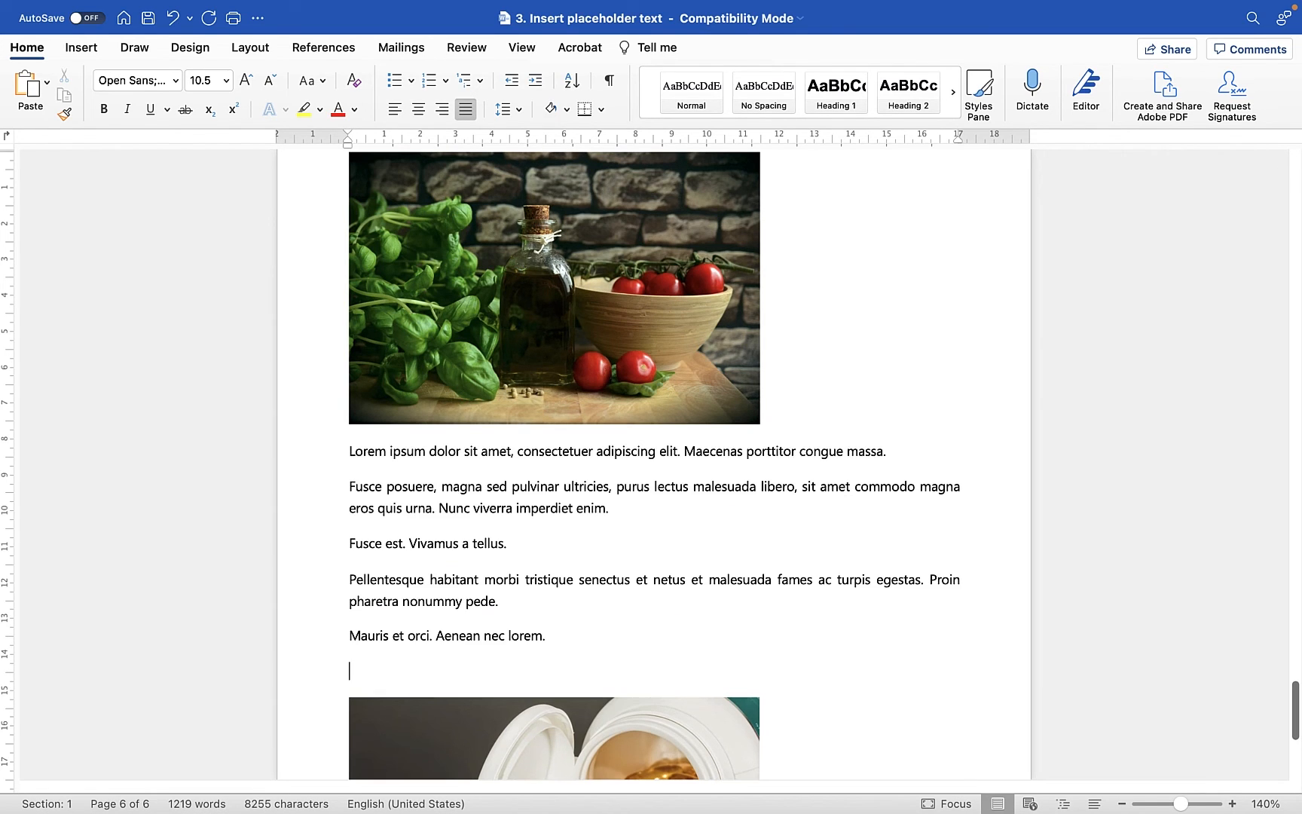